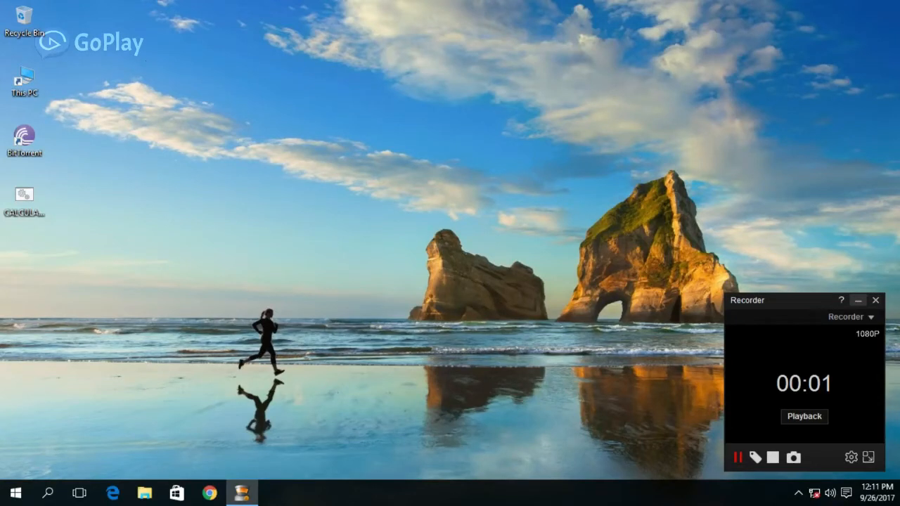
Step: Launch the browser showing the How To Solve.com YouTube channel home page
left_click(876, 300)
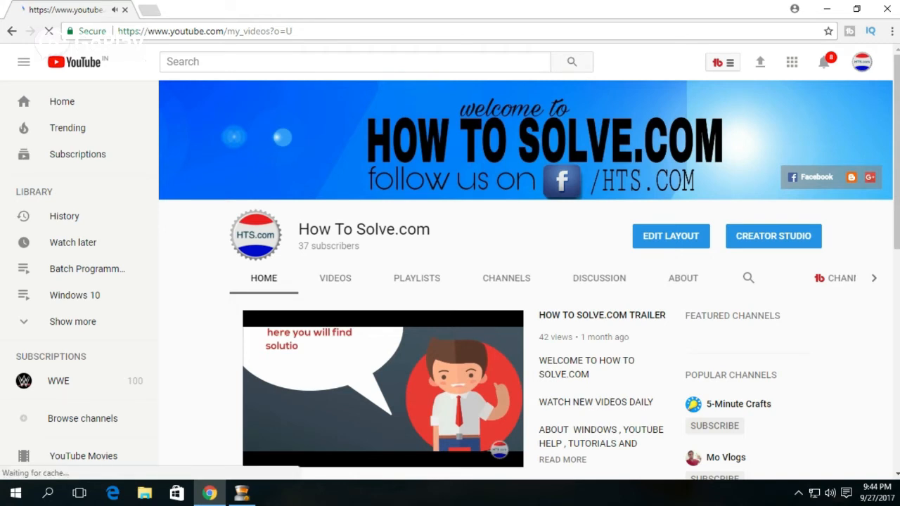
Step: Reach the Monetization page from the creator dashboard via the Enable monetization card
left_click(773, 236)
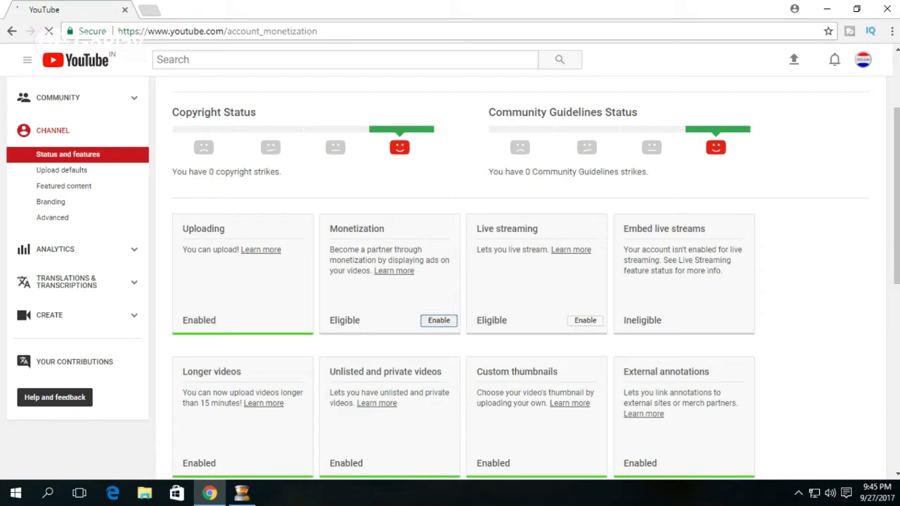
left_click(438, 320)
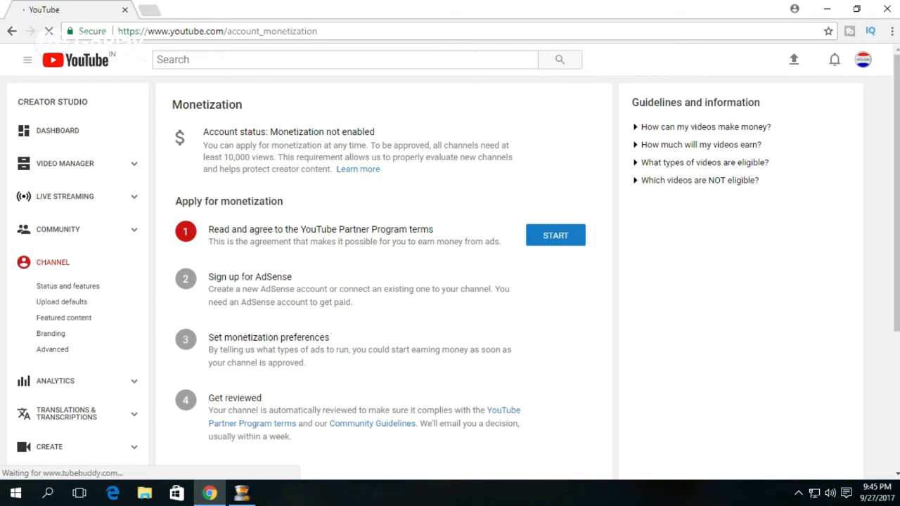
Step: Accept the YouTube Partner Program terms, completing step 1 of the application
left_click(555, 235)
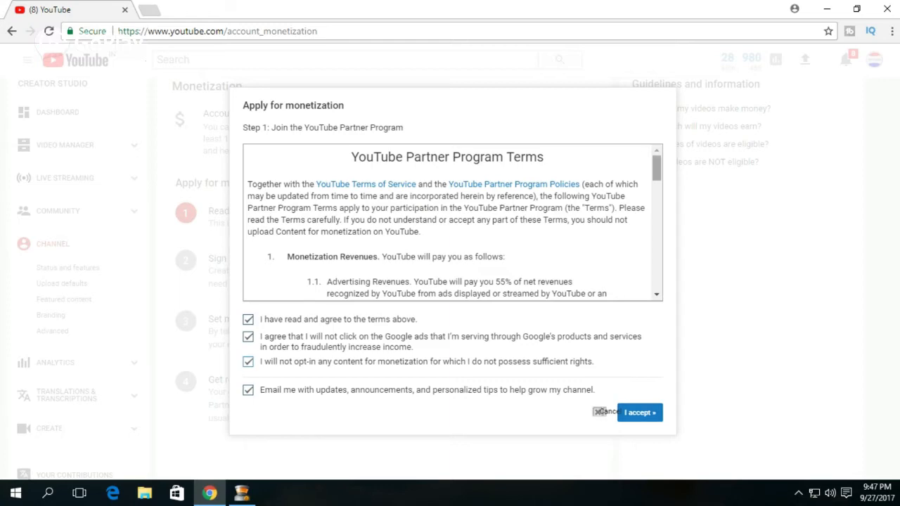
scroll("down", 3)
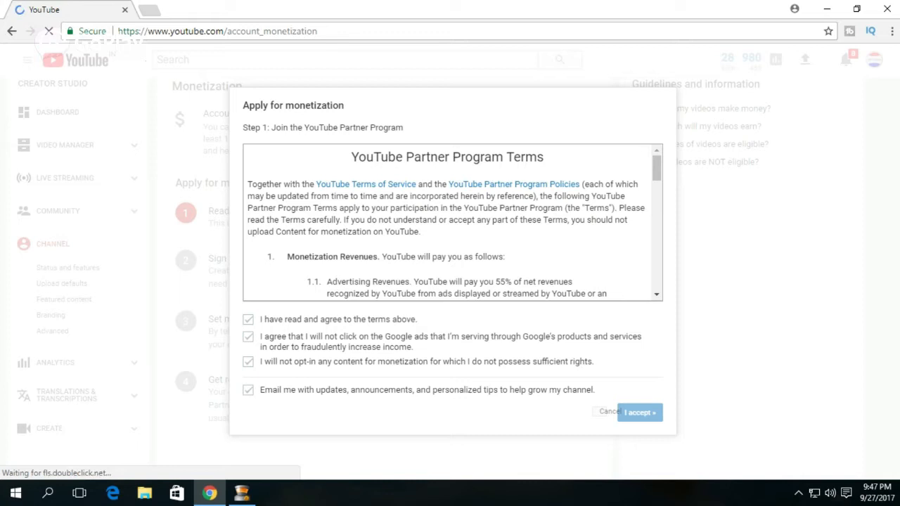
left_click(638, 413)
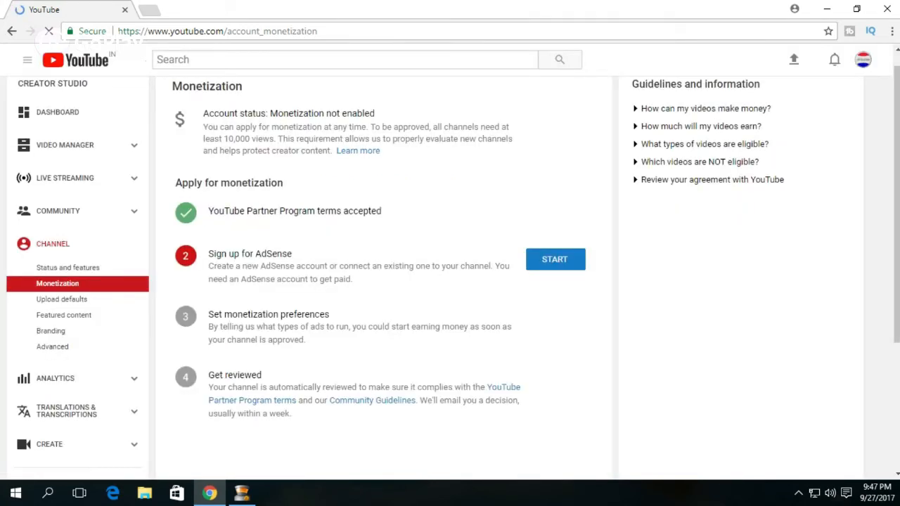
Step: Start the Sign up for AdSense step and continue through the redirect notice to AdSense
left_click(555, 258)
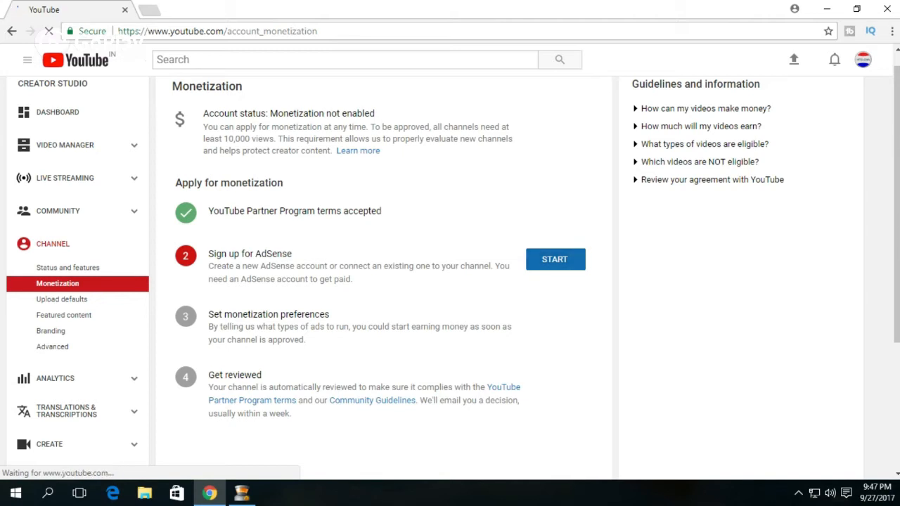
left_click(555, 259)
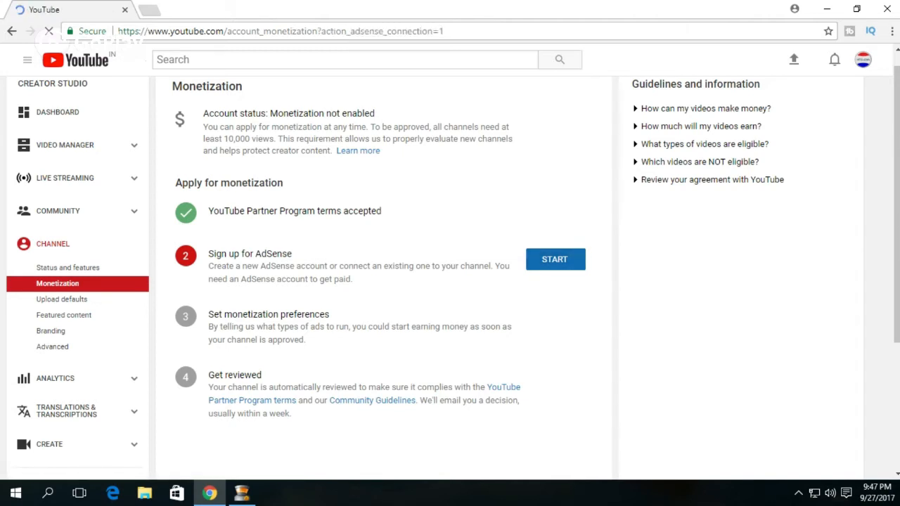
left_click(555, 258)
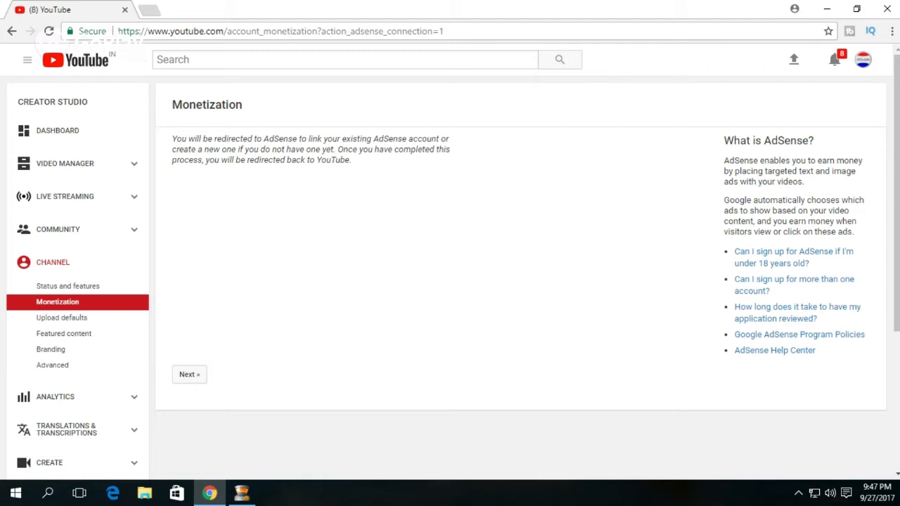
left_click(189, 374)
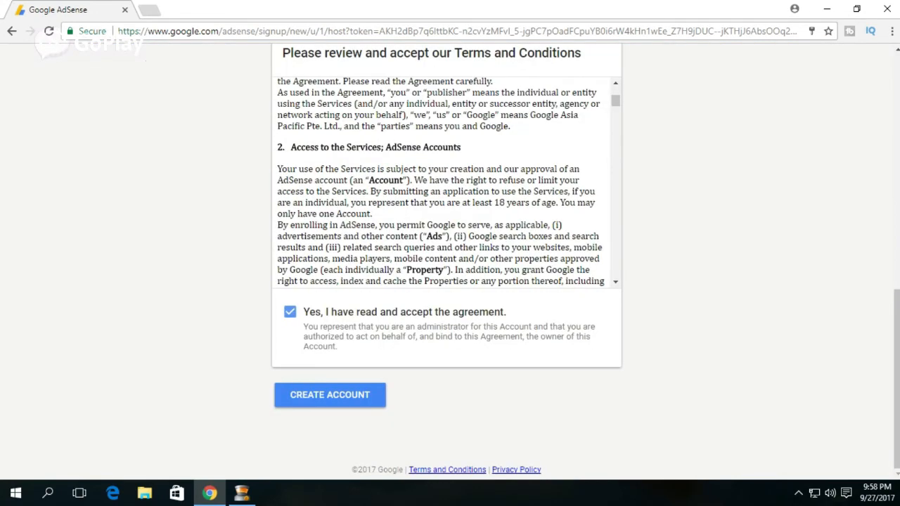
Step: Create the AdSense account with the agreement accepted, reaching the setup-in-progress home
left_click(330, 394)
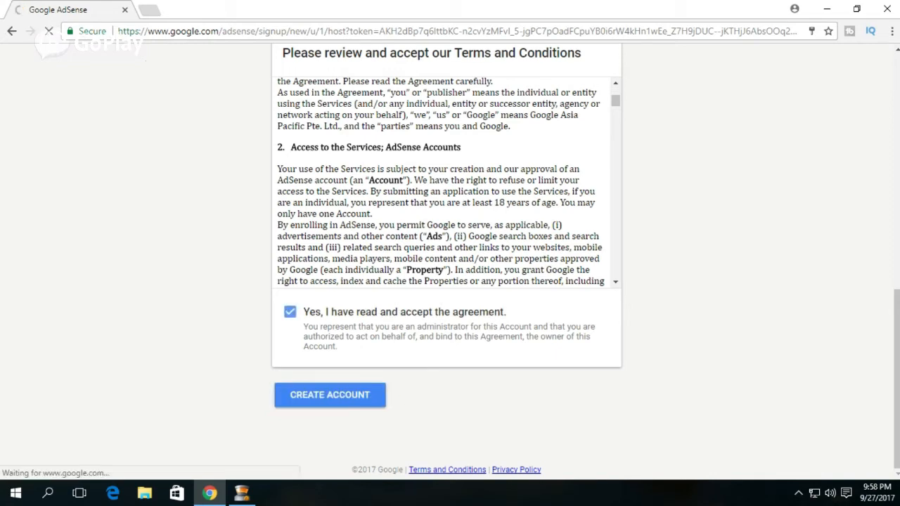
left_click(330, 395)
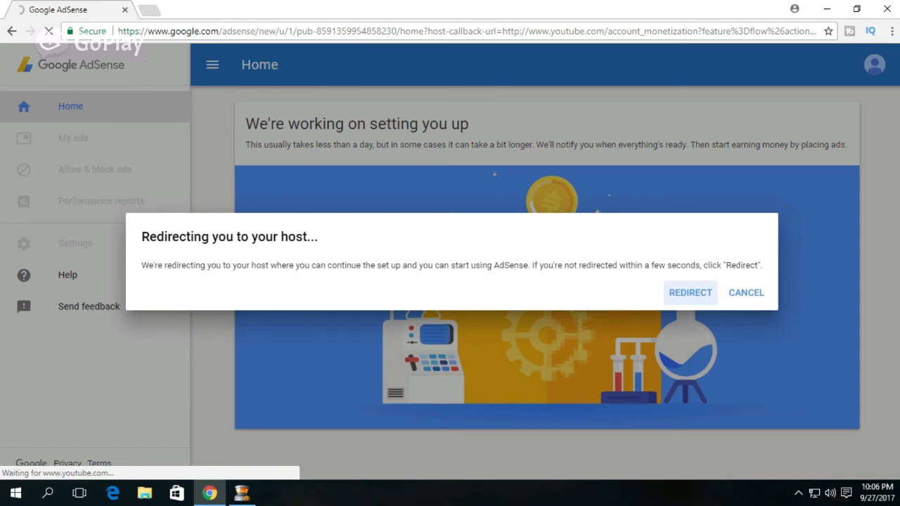
Step: Redirect back to YouTube, where the AdSense step now shows as requested
left_click(690, 292)
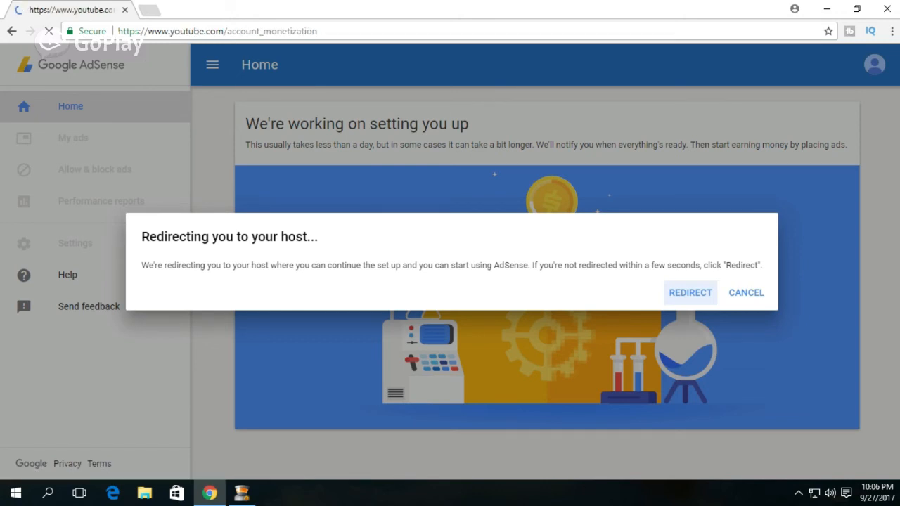
left_click(690, 293)
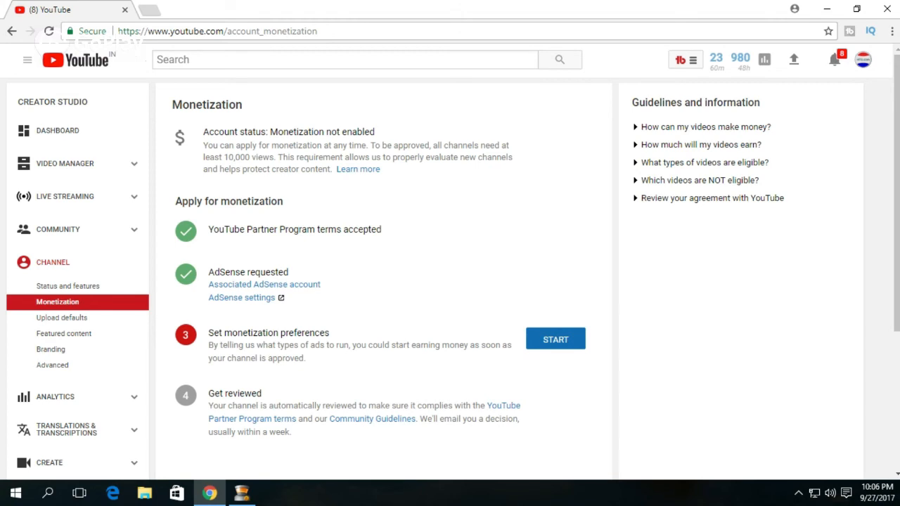
Step: Save preferences monetizing all videos with overlay, sponsored card and skippable ads; channel goes under review
left_click(555, 338)
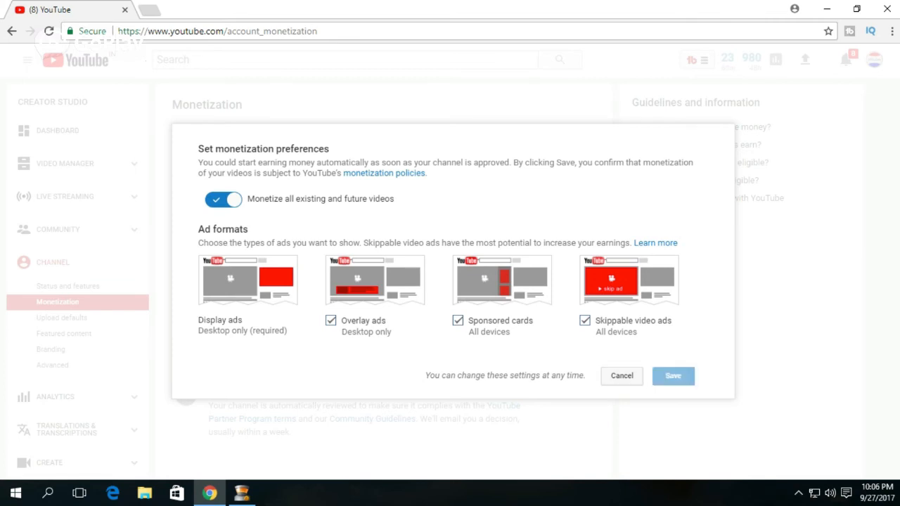
left_click(672, 375)
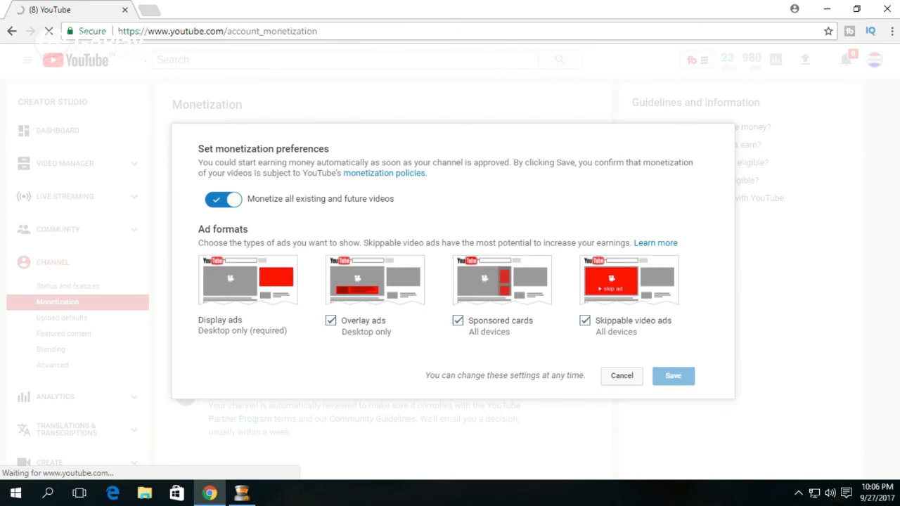
left_click(673, 375)
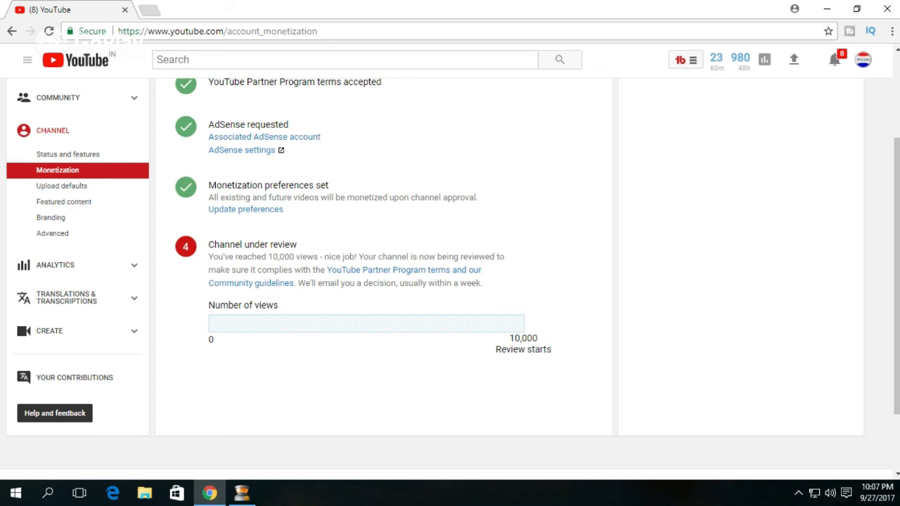
scroll("down", 3)
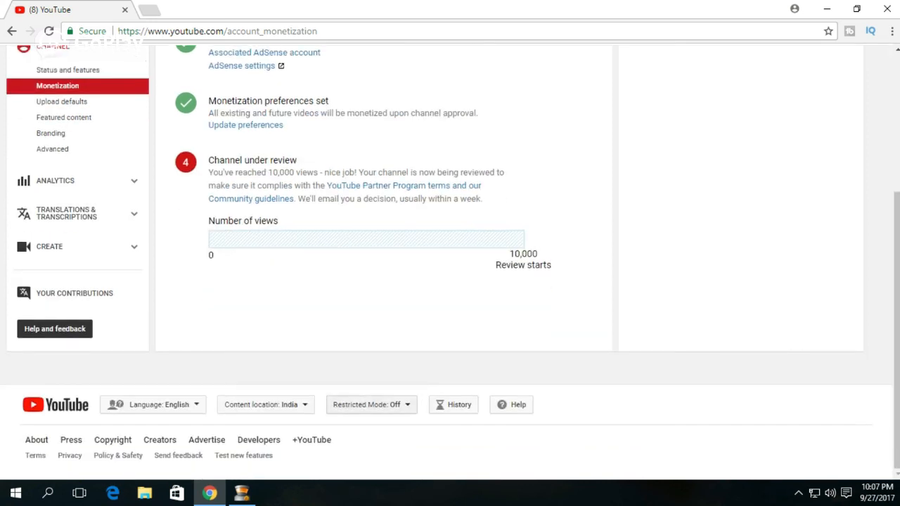